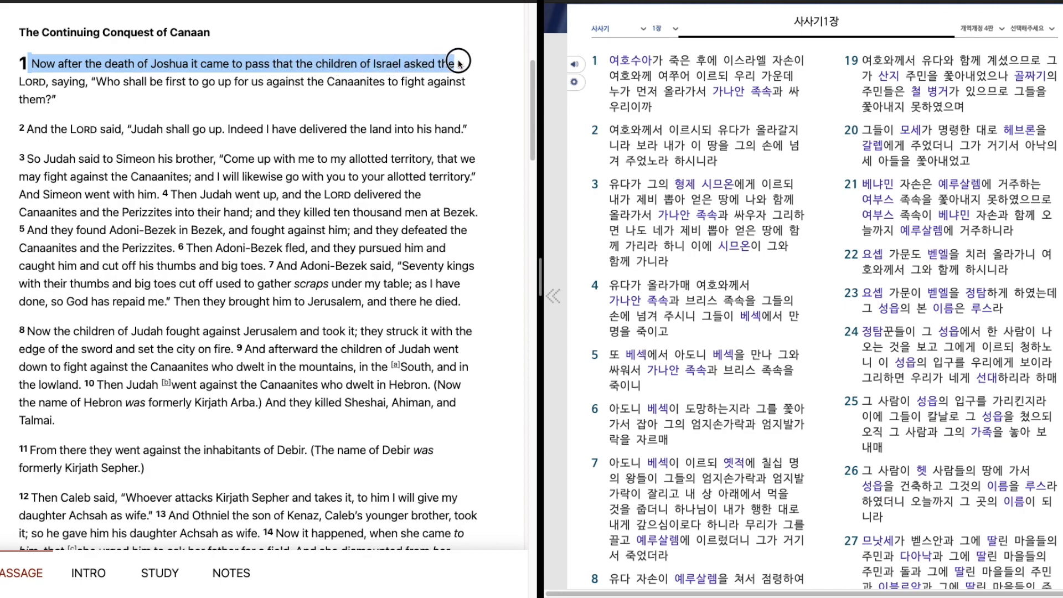
Highlight English verses 1–6 of Judges 1 as they are read aloud
{"action": "left_click_drag", "start_coordinate": [447, 63], "coordinate": [475, 80]}
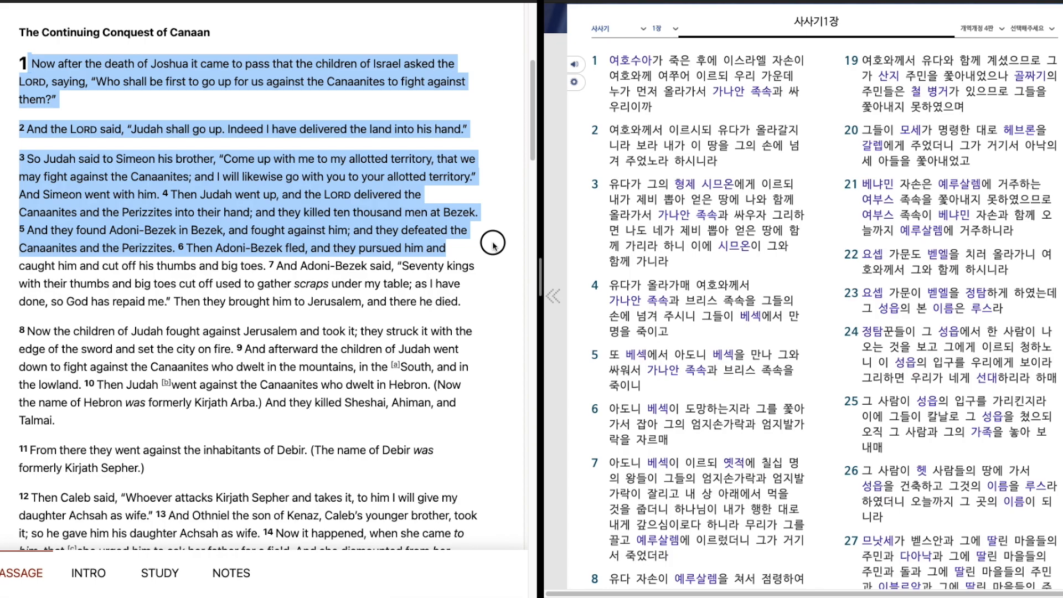
{"action": "mouse_move", "coordinate": [495, 256]}
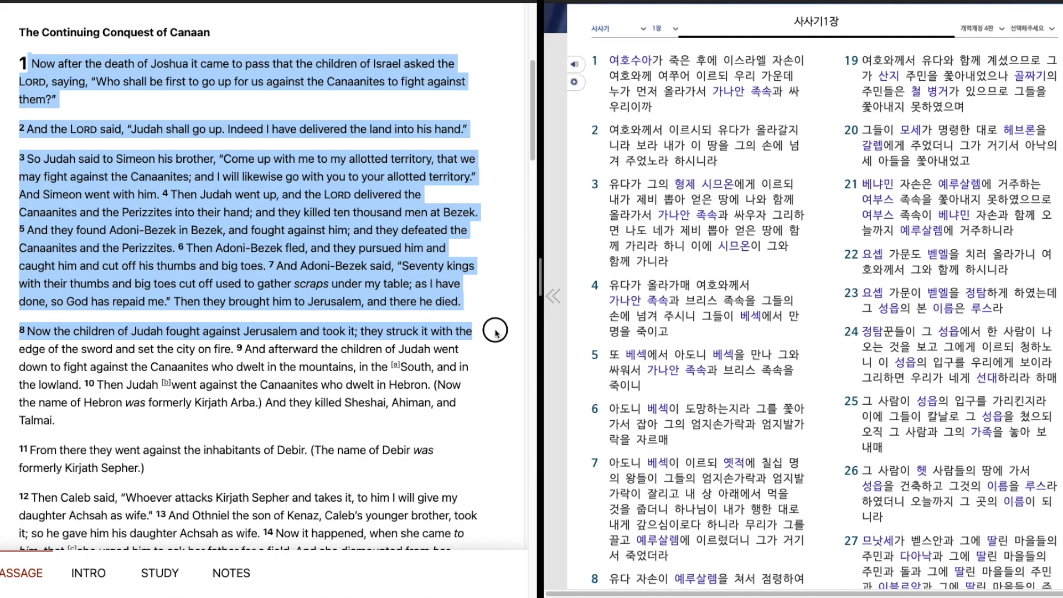
{"action": "mouse_move", "coordinate": [496, 342]}
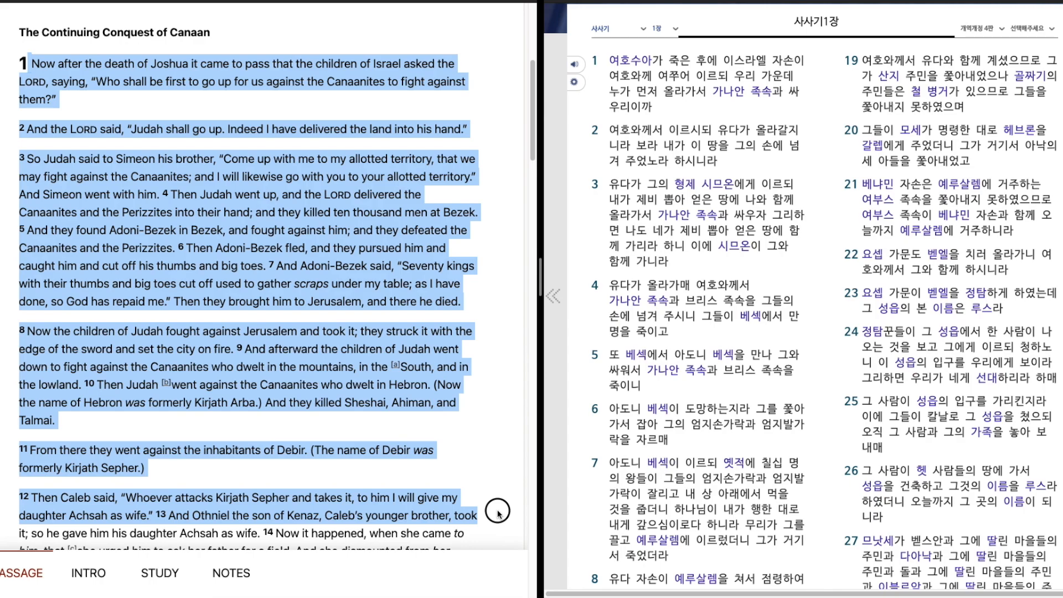
Scroll the English pane to follow the highlight through verses 13–19, 'the LORD was with Judah.'
{"action": "scroll", "scroll_direction": "up", "scroll_amount": 3}
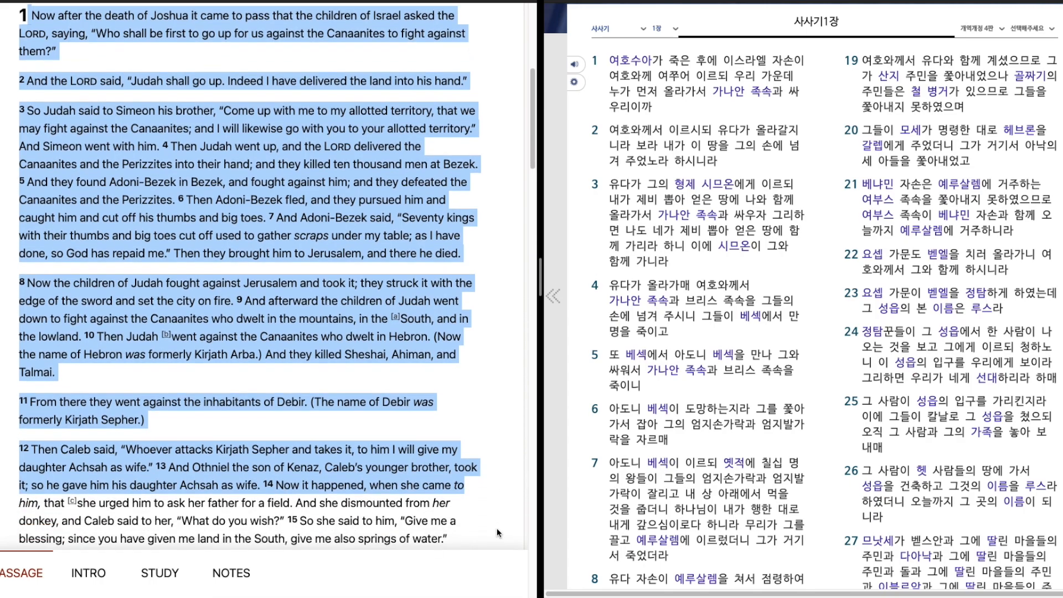
{"action": "scroll", "scroll_direction": "down", "scroll_amount": 3}
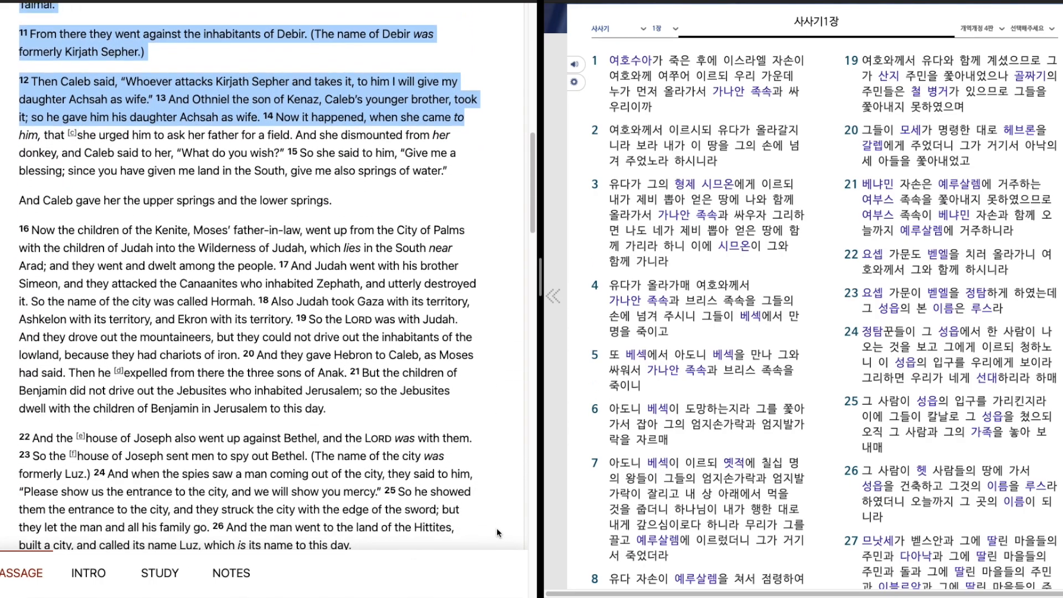
{"action": "scroll", "scroll_direction": "up", "scroll_amount": 3}
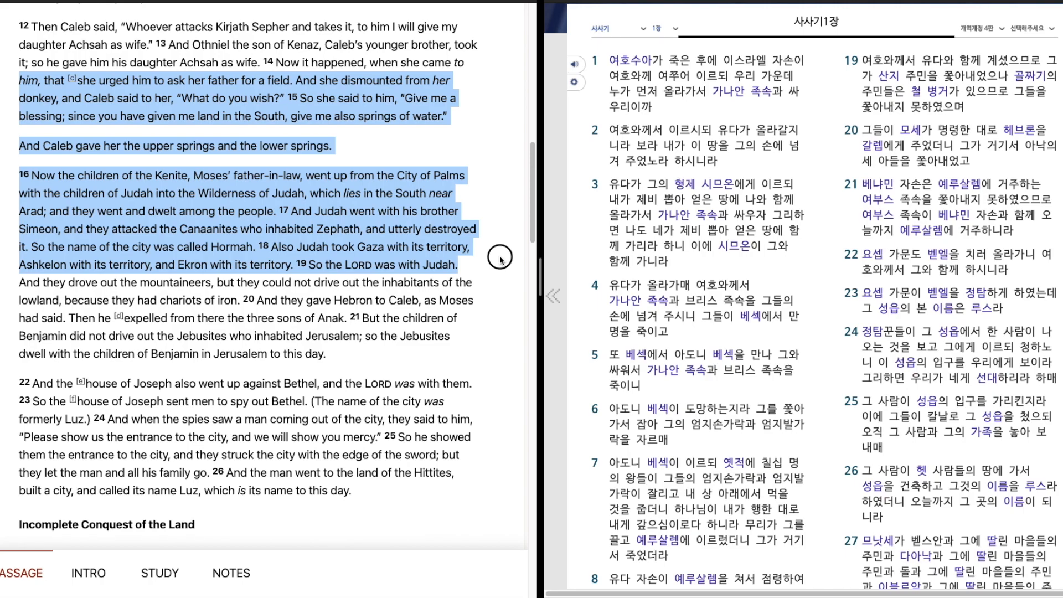
{"action": "mouse_move", "coordinate": [499, 272]}
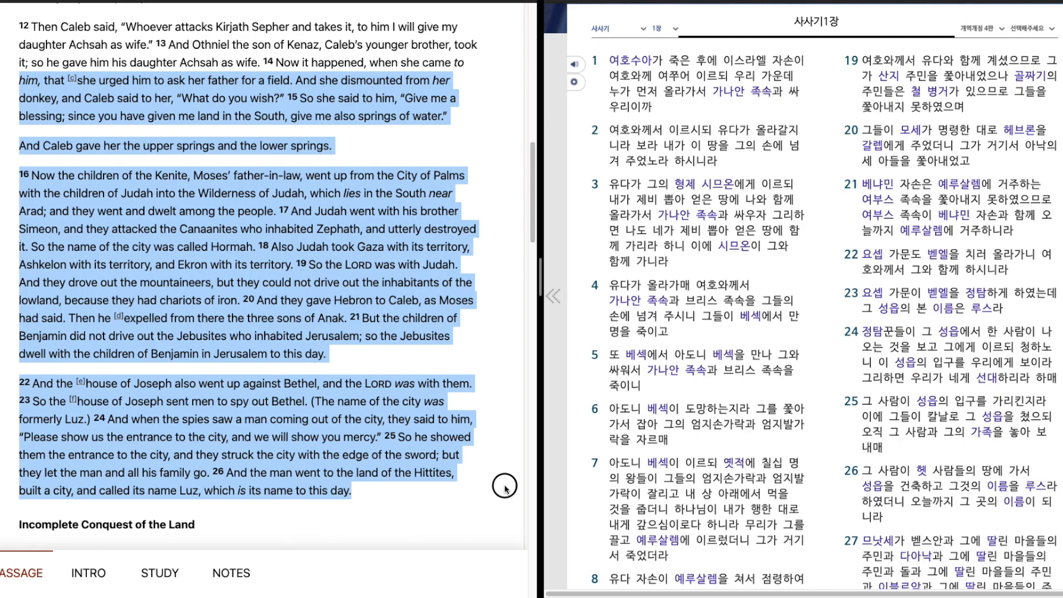
Scroll the English pane to keep verses 33–36 in view as the highlight reaches the chapter's end
{"action": "scroll", "scroll_direction": "down", "scroll_amount": 3}
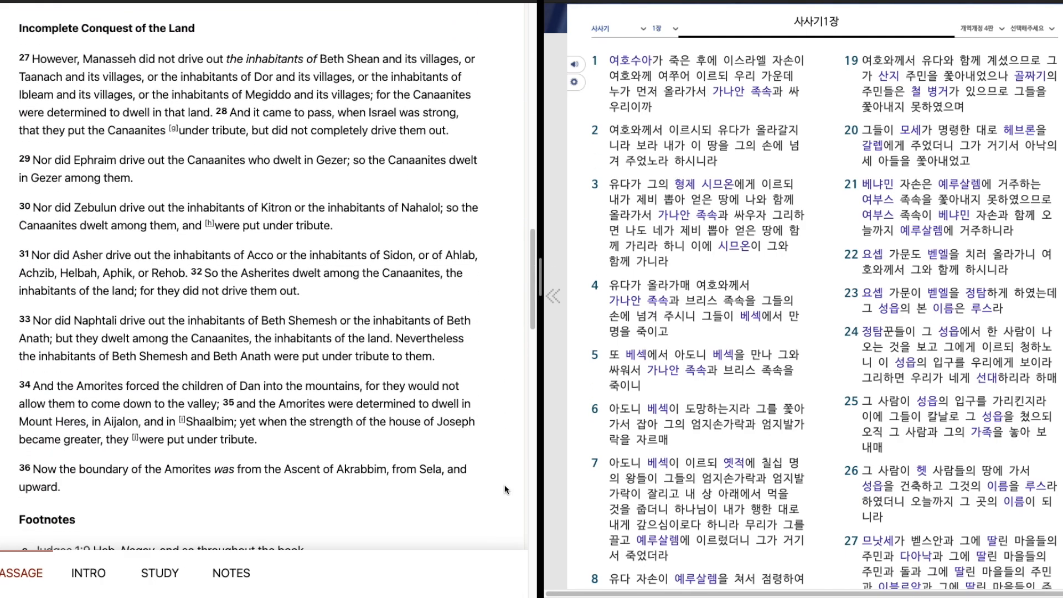
{"action": "mouse_move", "coordinate": [32, 61]}
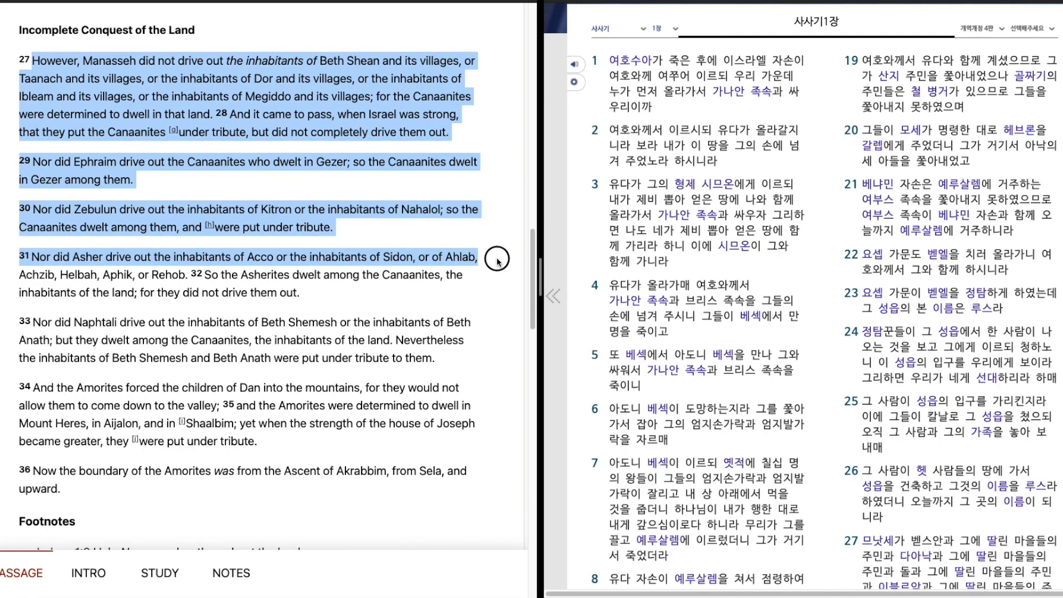
{"action": "scroll", "scroll_direction": "up", "scroll_amount": 3}
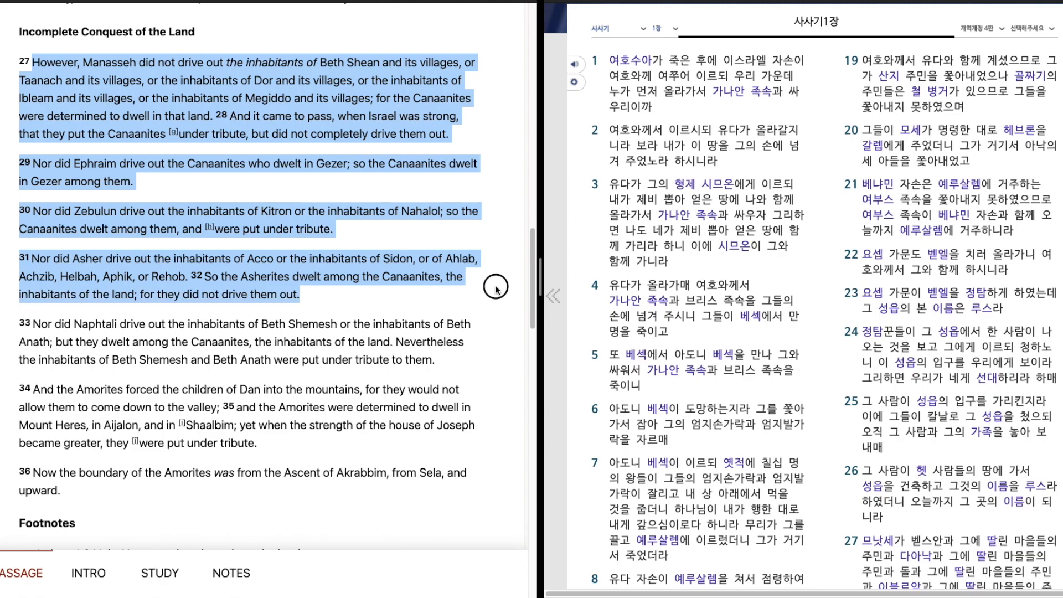
{"action": "scroll", "scroll_direction": "up", "scroll_amount": 3}
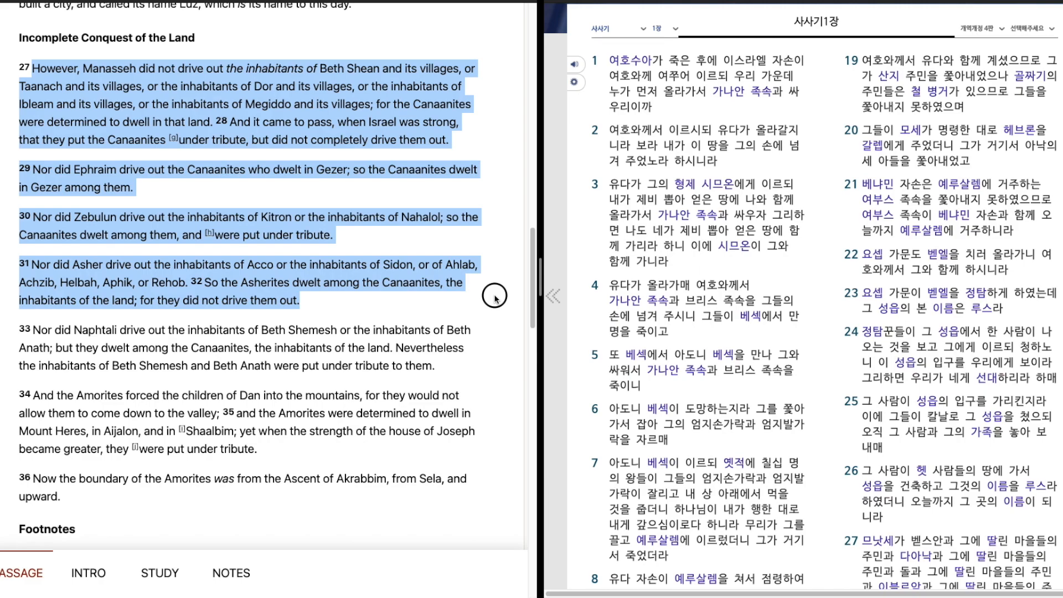
{"action": "mouse_move", "coordinate": [493, 319]}
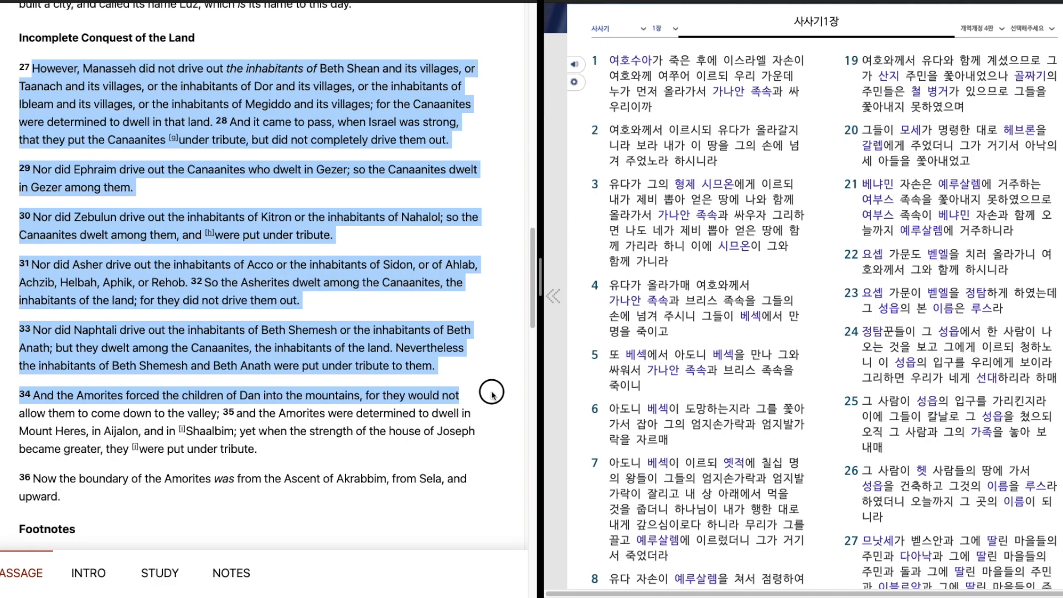
{"action": "mouse_move", "coordinate": [495, 413]}
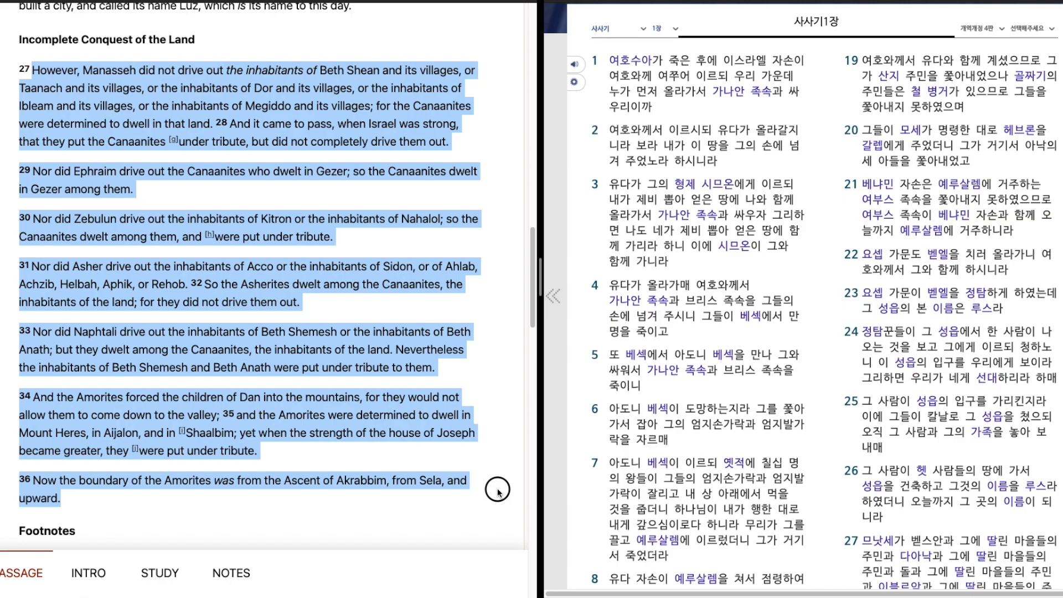
{"action": "scroll", "scroll_direction": "up", "scroll_amount": 3}
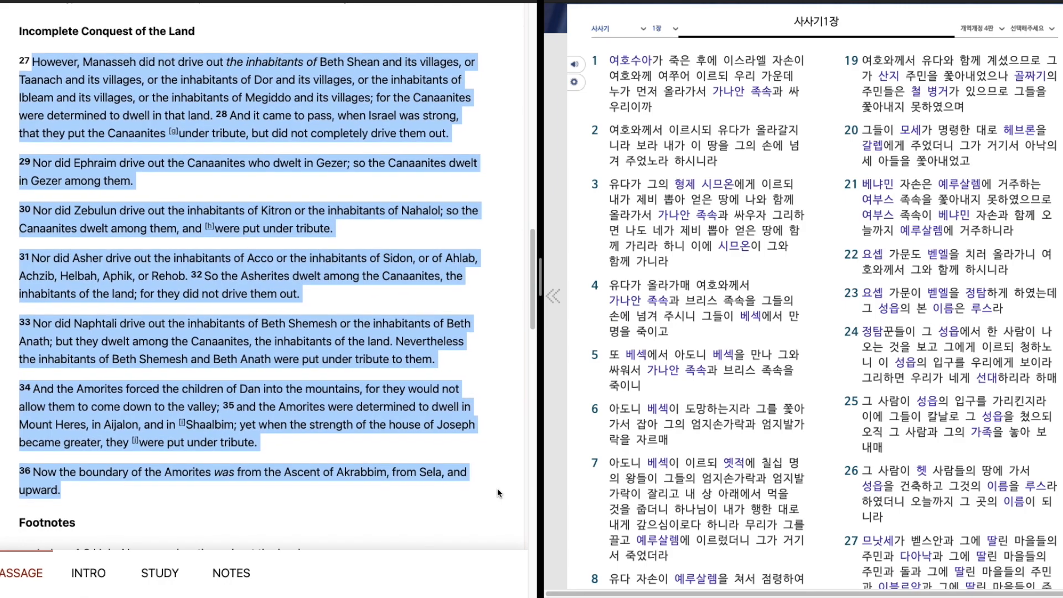
Return the English pane to the top and start the Korean read-aloud of Judges 1 from verse 1
{"action": "scroll", "scroll_direction": "up", "scroll_amount": 3}
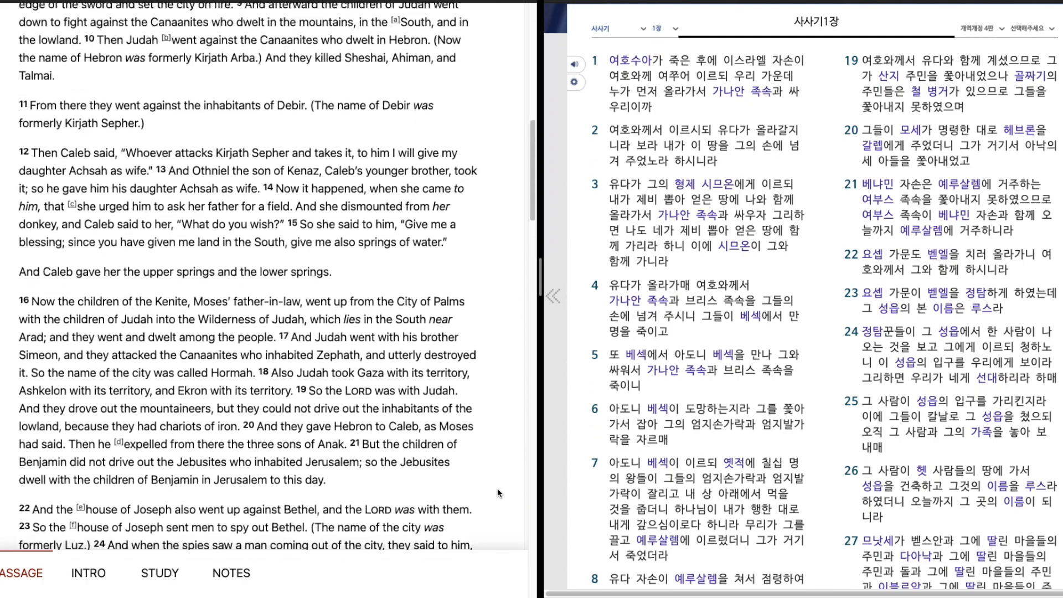
{"action": "scroll", "scroll_direction": "up", "scroll_amount": 3}
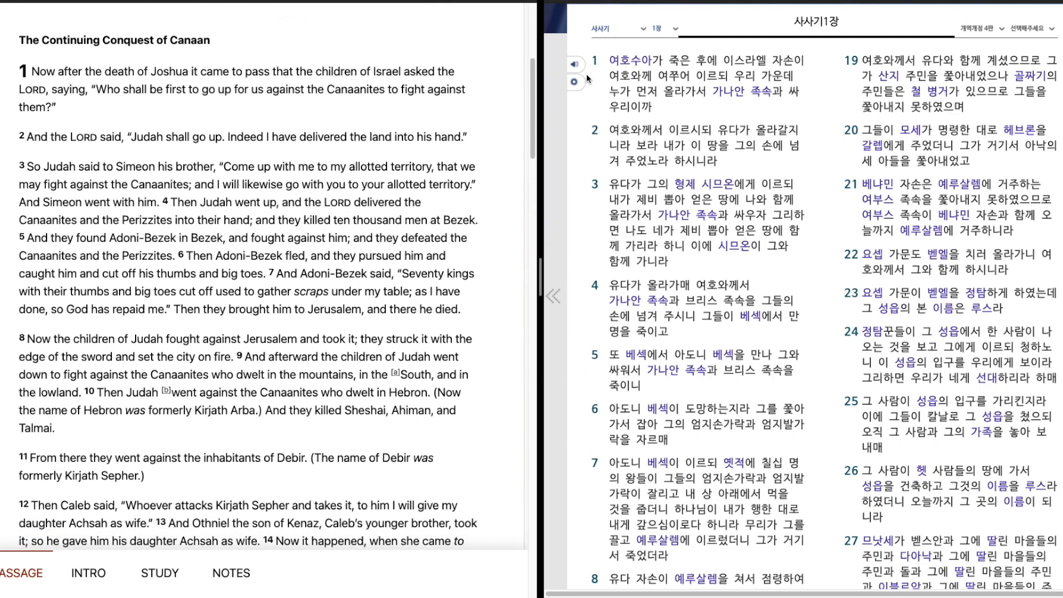
{"action": "left_click", "coordinate": [691, 81]}
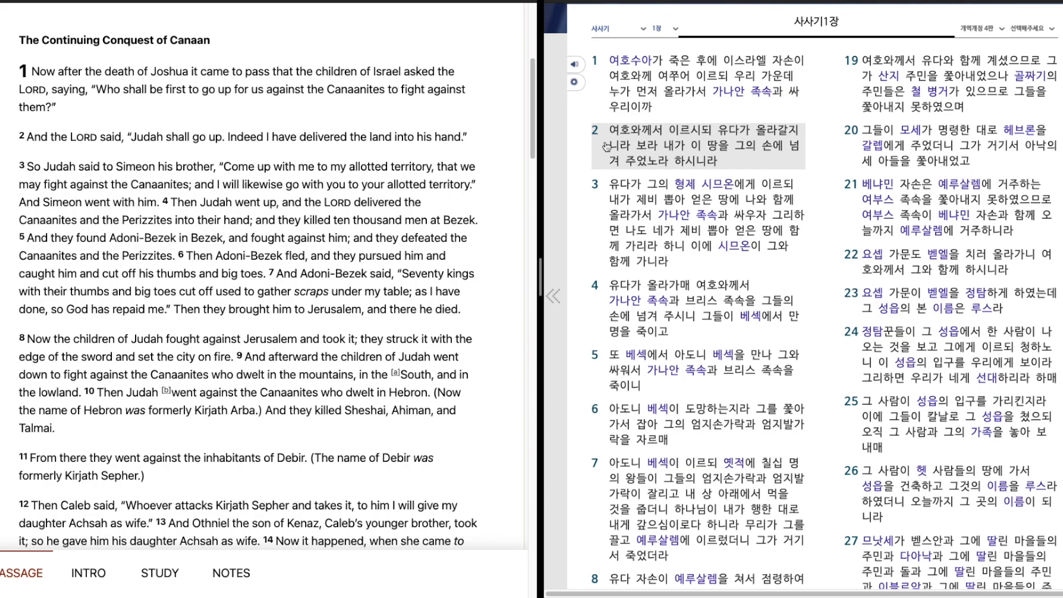
{"action": "mouse_move", "coordinate": [602, 152]}
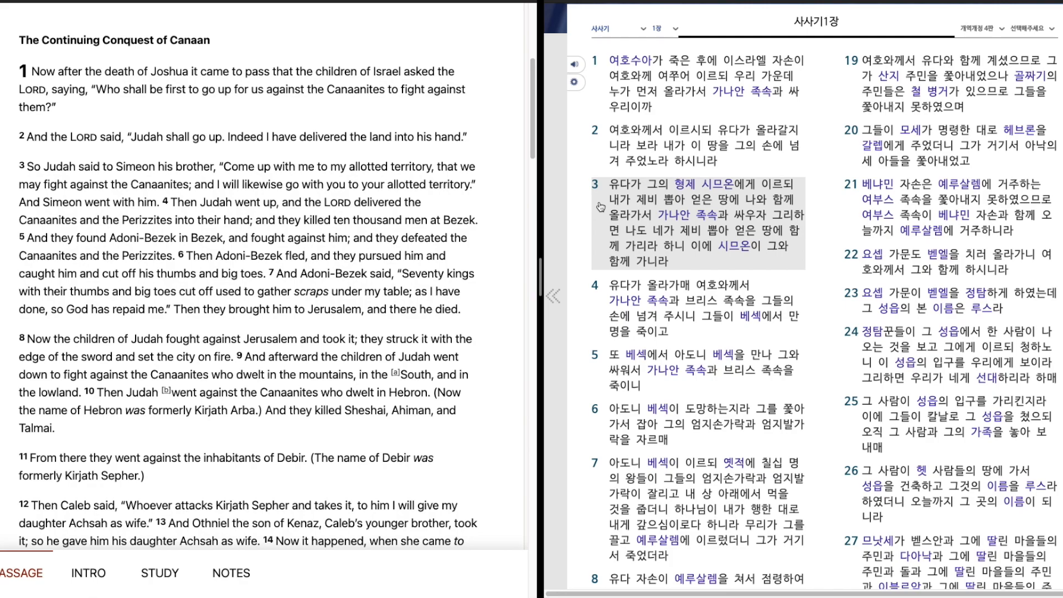
{"action": "mouse_move", "coordinate": [602, 225]}
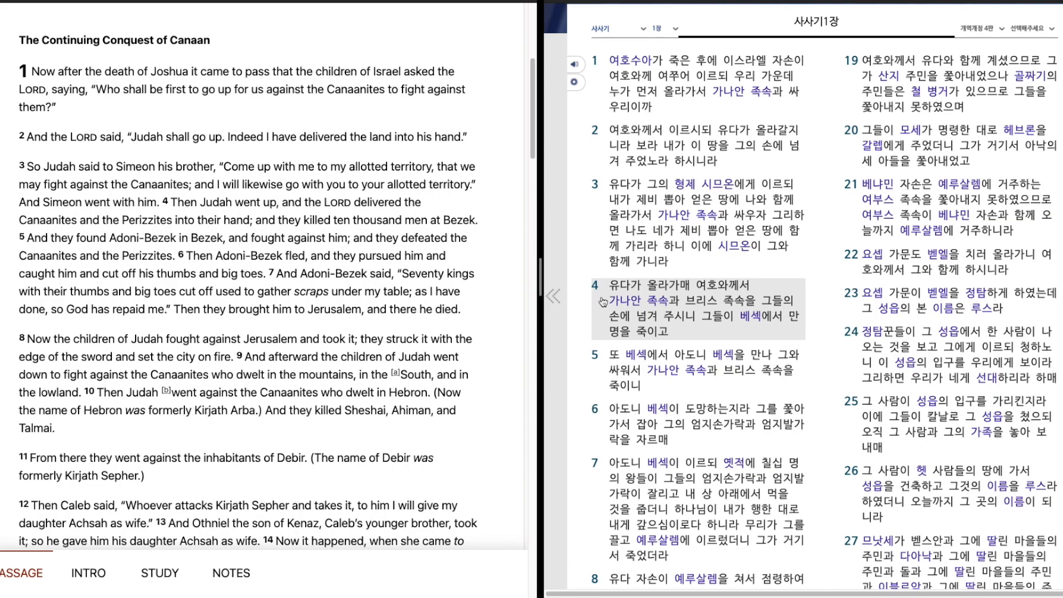
{"action": "mouse_move", "coordinate": [595, 322]}
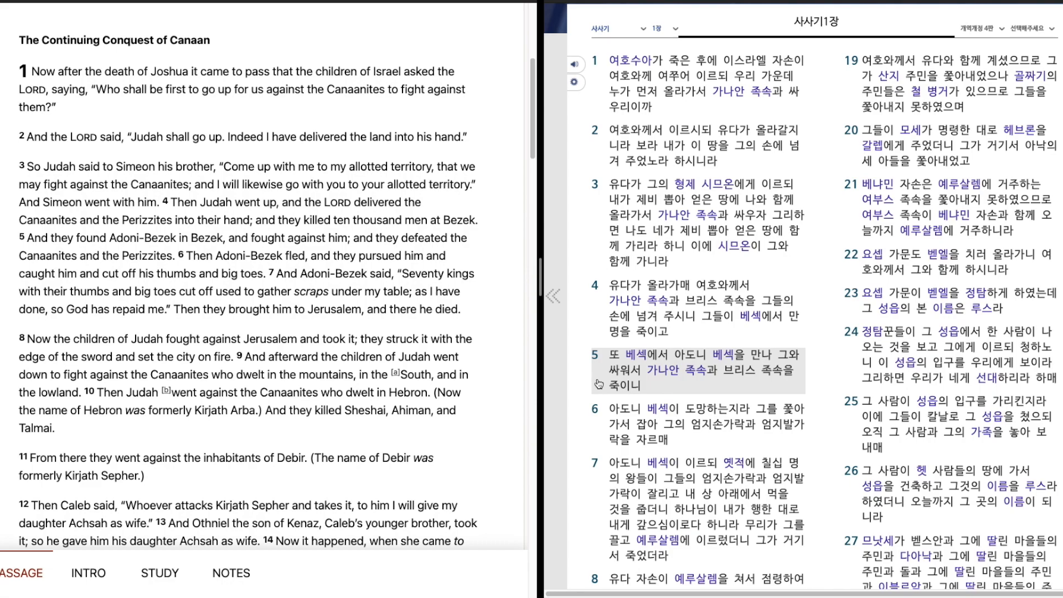
{"action": "mouse_move", "coordinate": [590, 426]}
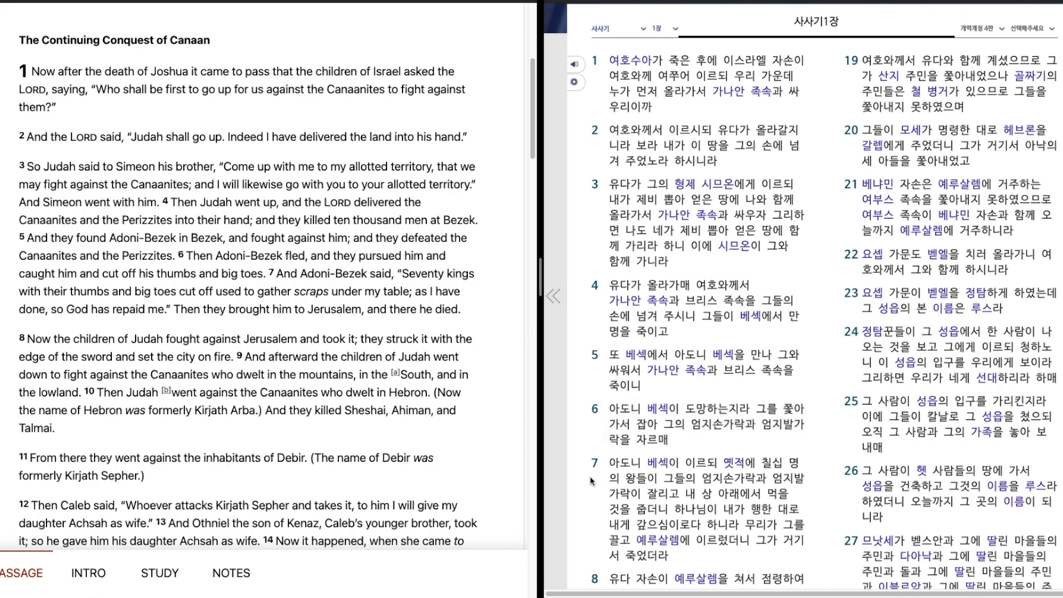
Continue the Korean read-aloud at verse 7 so it is highlighted
{"action": "left_click", "coordinate": [691, 505]}
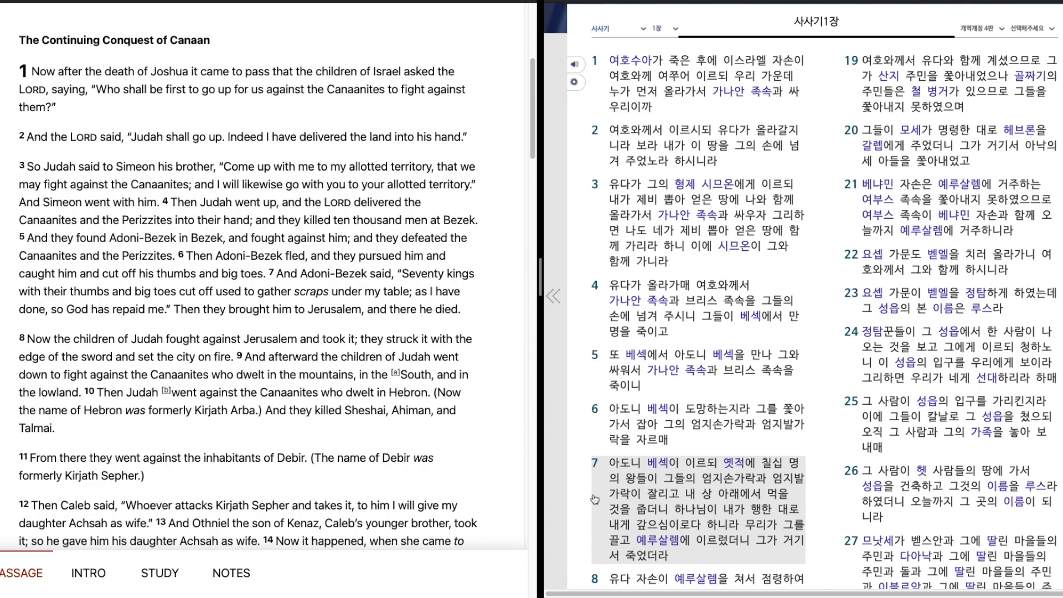
Scroll the Korean pane down and continue the read-aloud through verses 9–13, Othniel taking the city
{"action": "scroll", "scroll_direction": "down", "scroll_amount": 3}
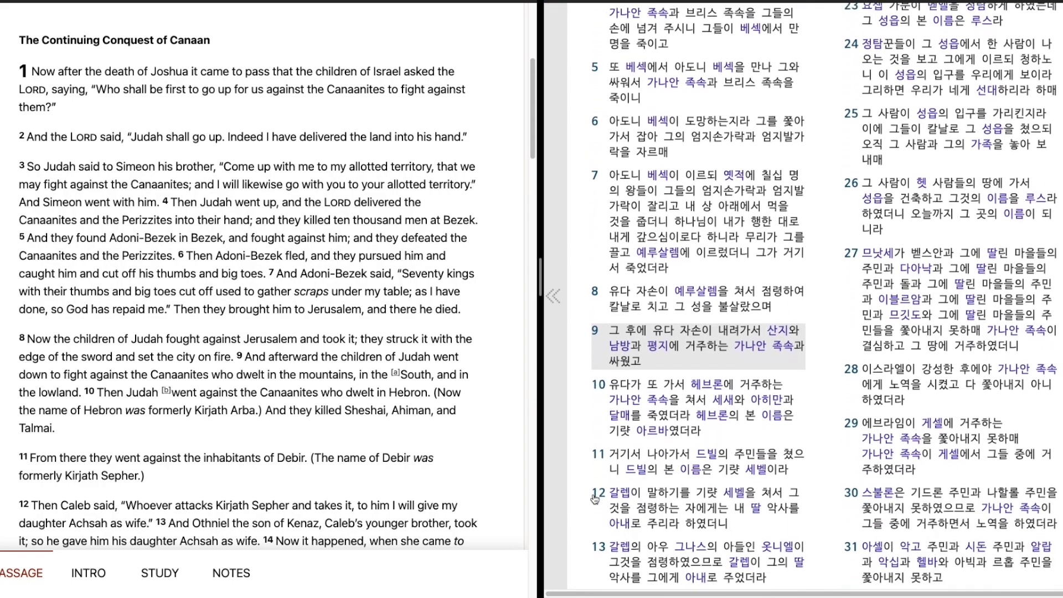
{"action": "scroll", "scroll_direction": "down", "scroll_amount": 3}
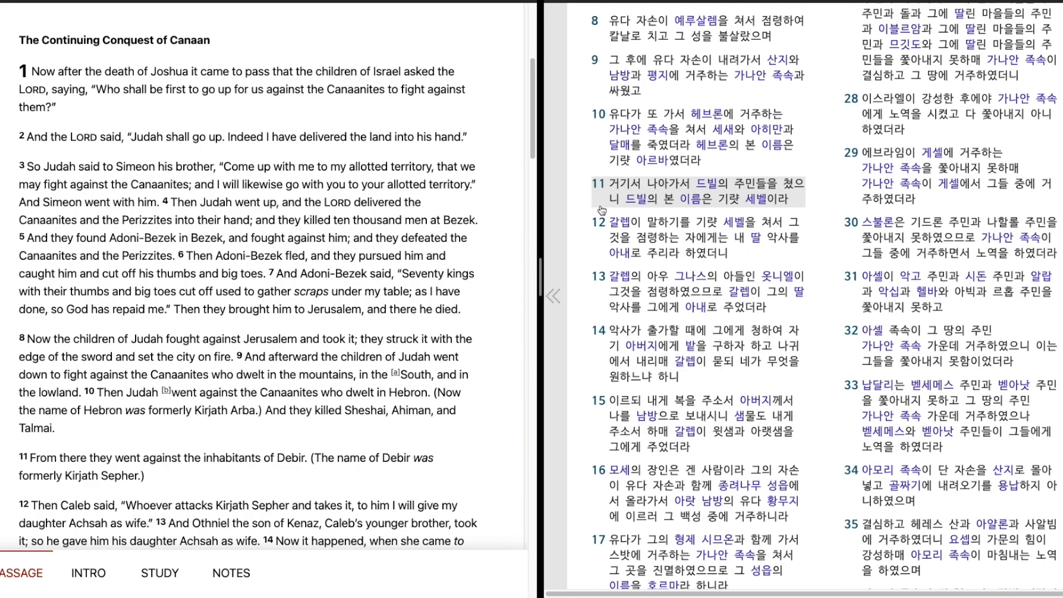
{"action": "left_click", "coordinate": [604, 237]}
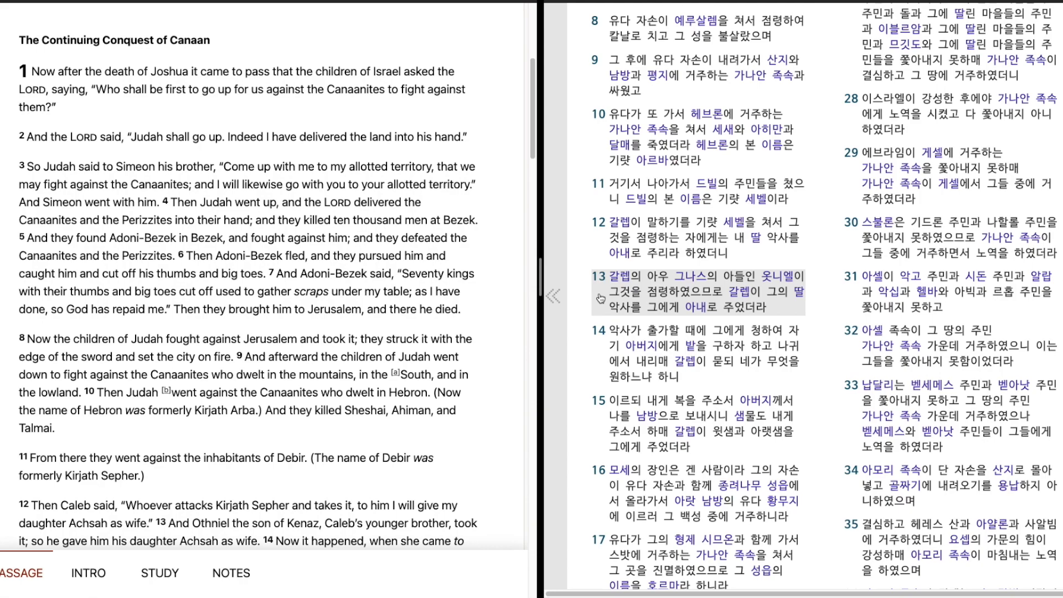
Continue the Korean read-aloud at verse 14 and follow it through verse 15
{"action": "scroll", "scroll_direction": "down", "scroll_amount": 3}
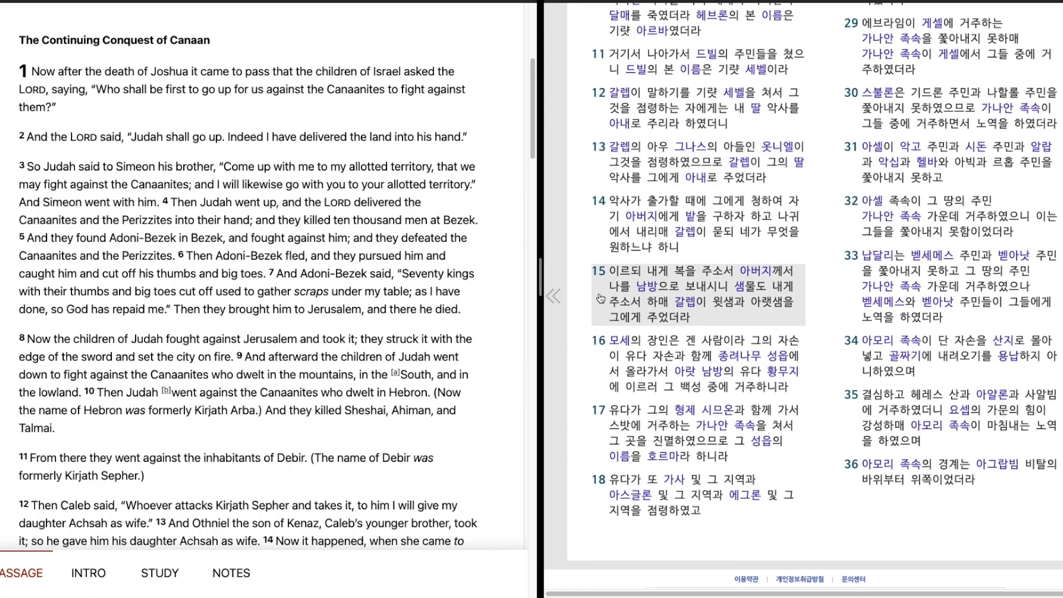
{"action": "scroll", "scroll_direction": "up", "scroll_amount": 3}
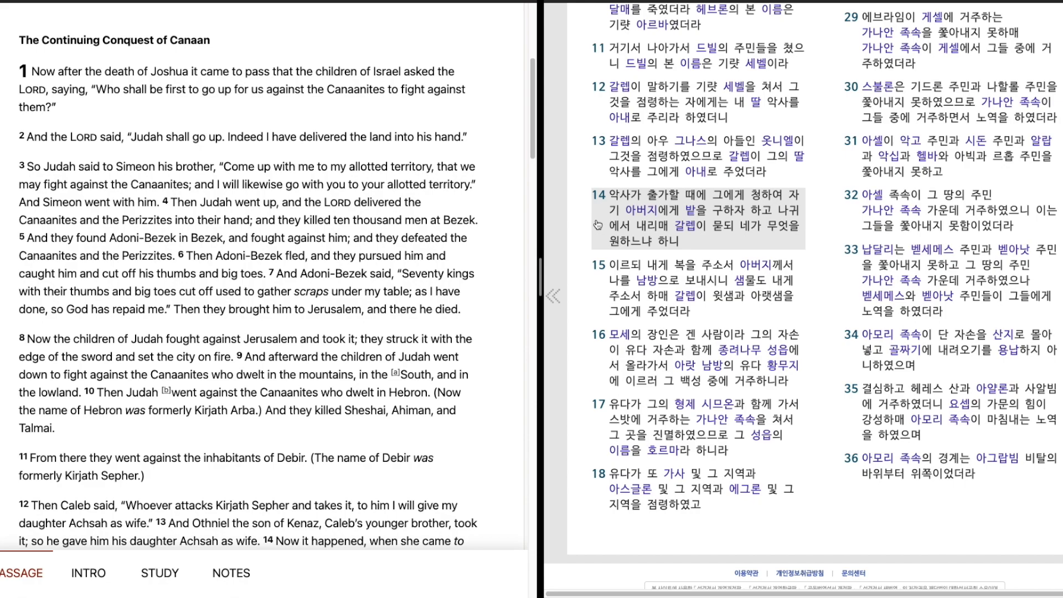
{"action": "left_click", "coordinate": [691, 288]}
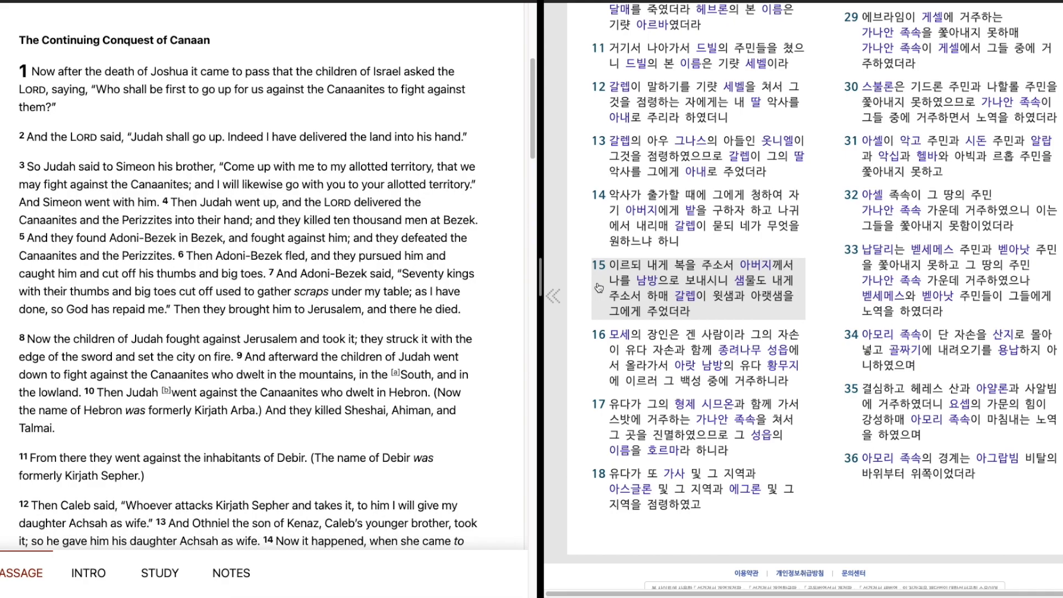
{"action": "mouse_move", "coordinate": [596, 289]}
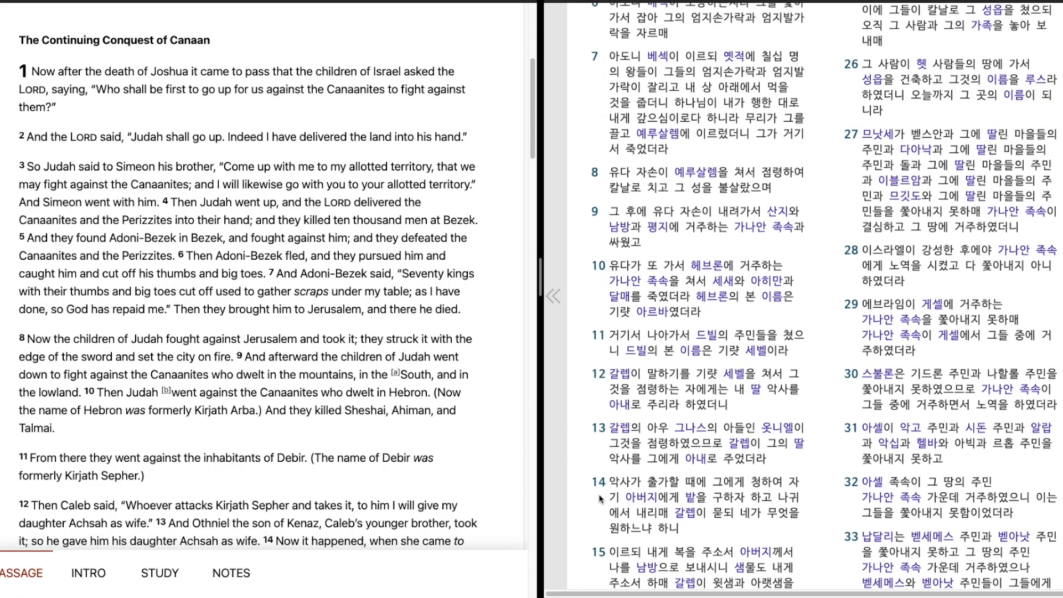
{"action": "scroll", "scroll_direction": "up", "scroll_amount": 3}
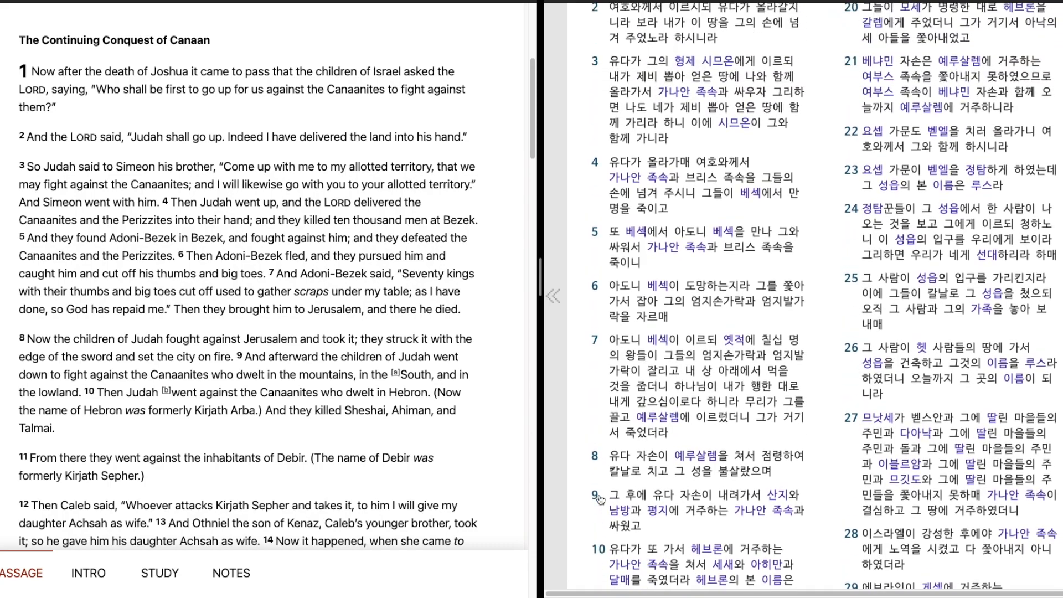
Scroll the Korean pane while playback highlights verses 19 through 27
{"action": "scroll", "scroll_direction": "up", "scroll_amount": 3}
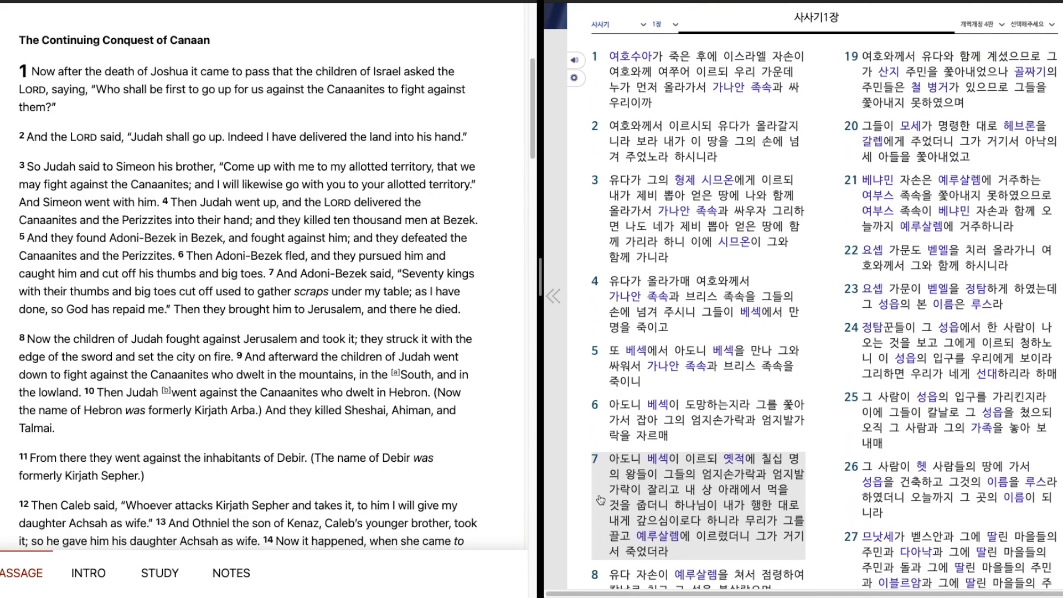
{"action": "mouse_move", "coordinate": [837, 104]}
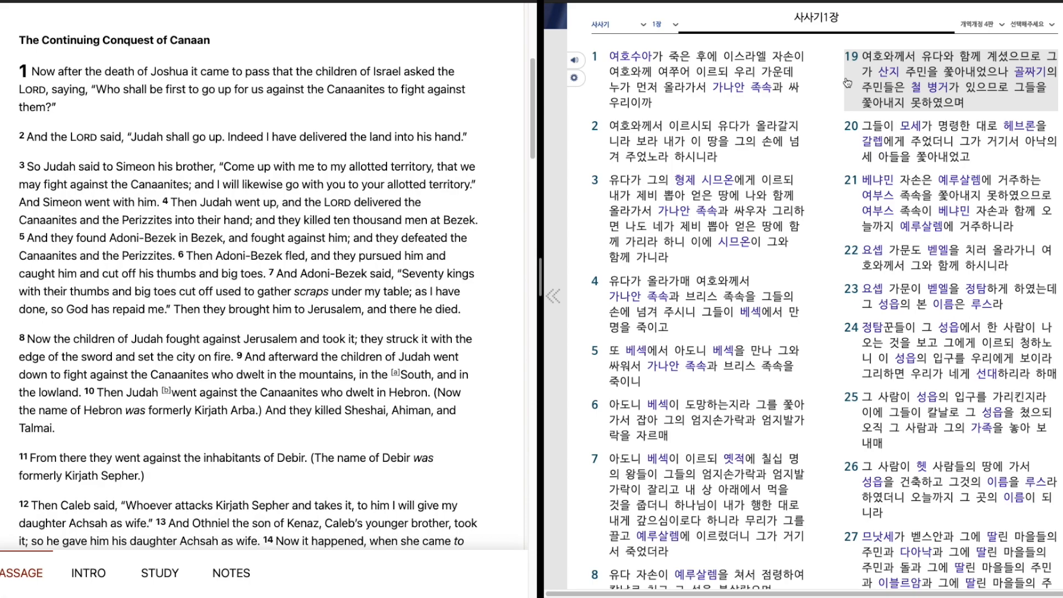
{"action": "mouse_move", "coordinate": [856, 128]}
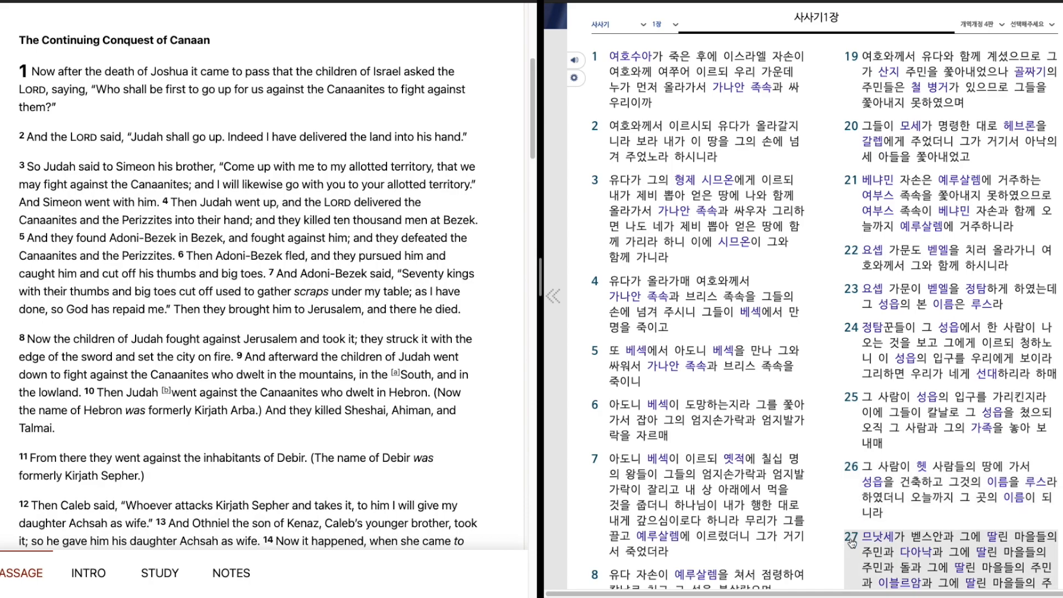
Scroll the Korean pane down to follow playback through verses 27–32, reaching Manasseh
{"action": "scroll", "scroll_direction": "down", "scroll_amount": 3}
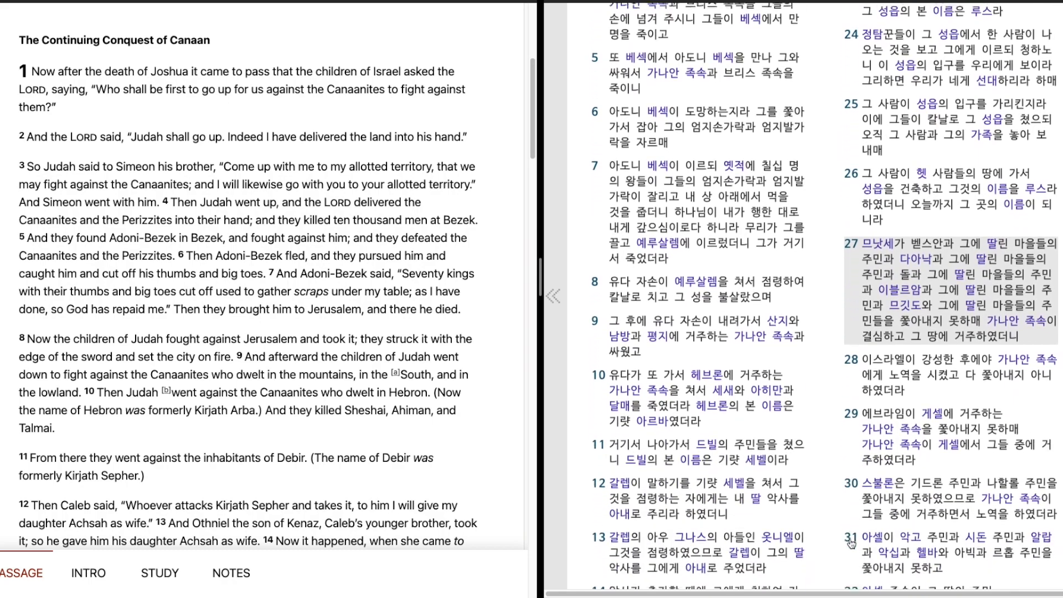
{"action": "scroll", "scroll_direction": "down", "scroll_amount": 3}
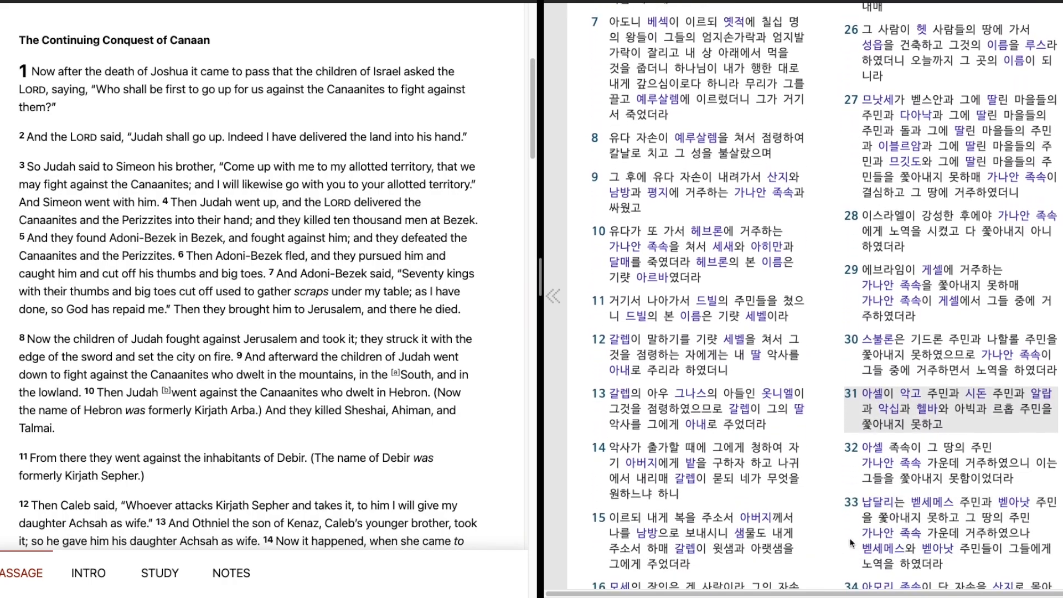
{"action": "scroll", "scroll_direction": "down", "scroll_amount": 3}
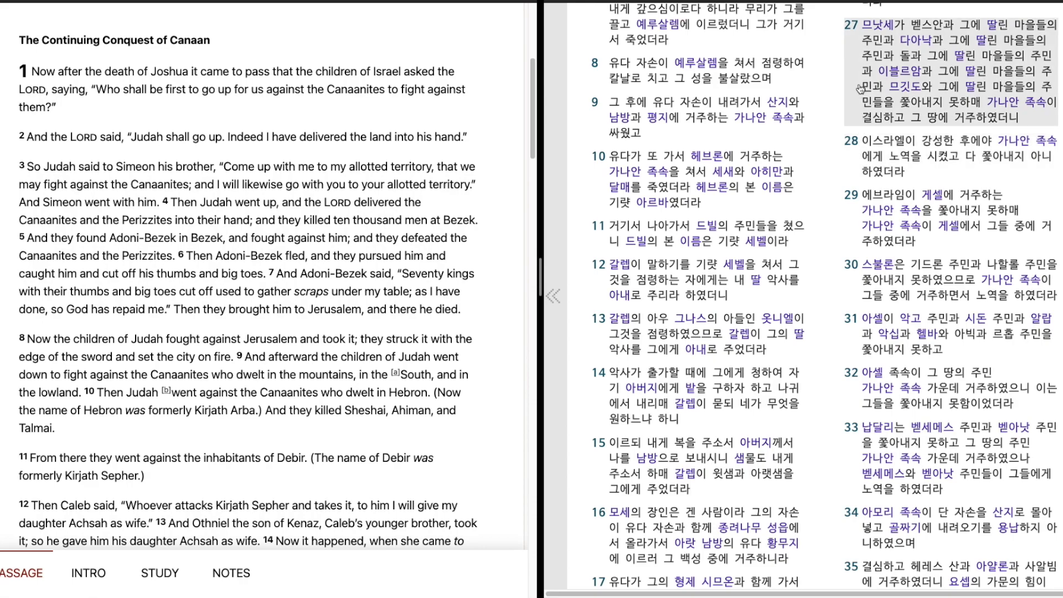
{"action": "mouse_move", "coordinate": [857, 74]}
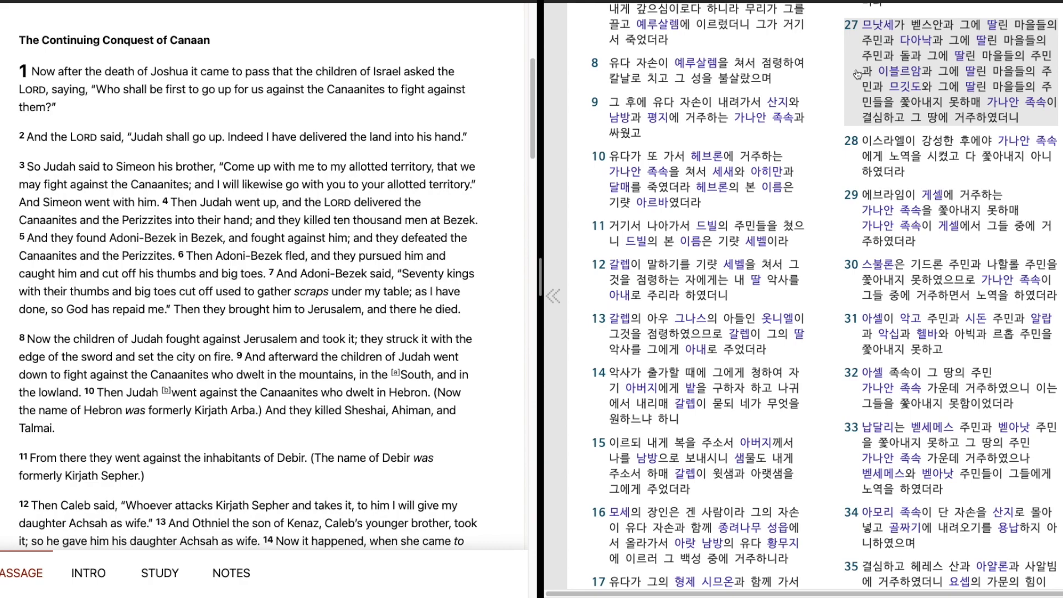
{"action": "mouse_move", "coordinate": [845, 155]}
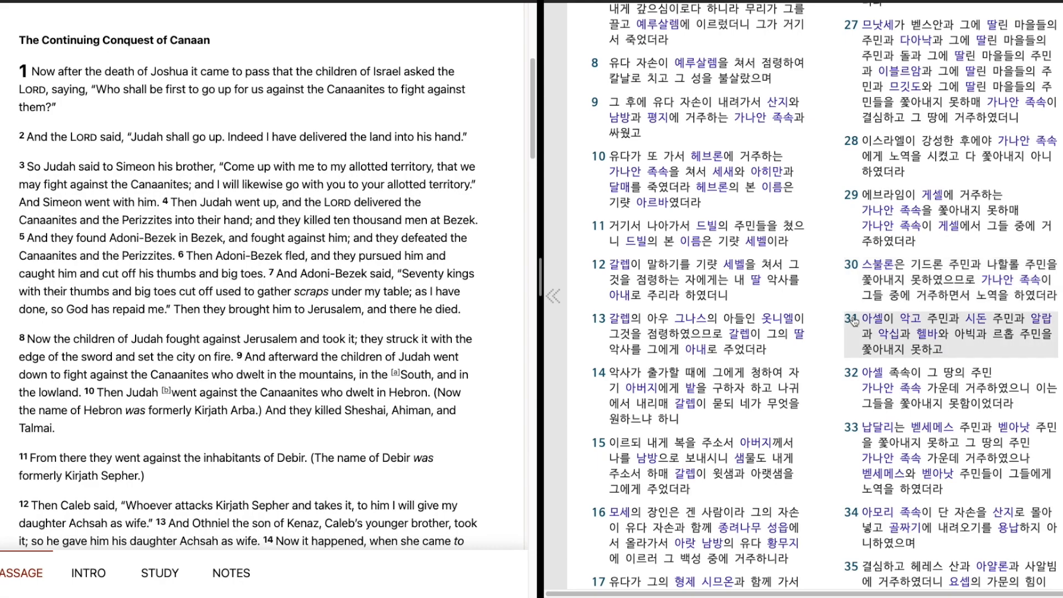
{"action": "mouse_move", "coordinate": [854, 333]}
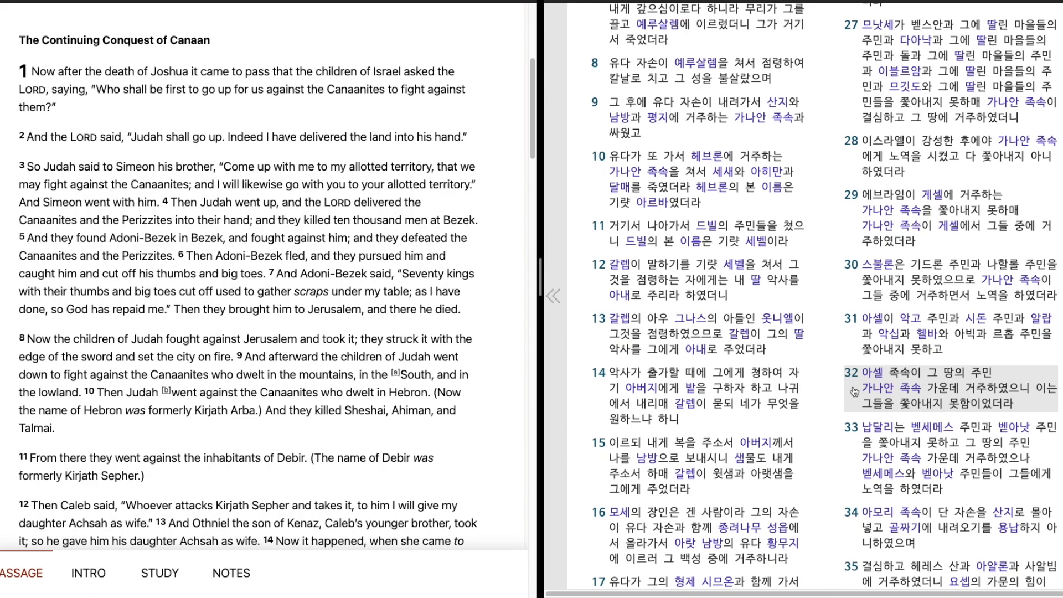
Scroll to the chapter's end as playback highlights Korean verses 33–36
{"action": "scroll", "scroll_direction": "down", "scroll_amount": 3}
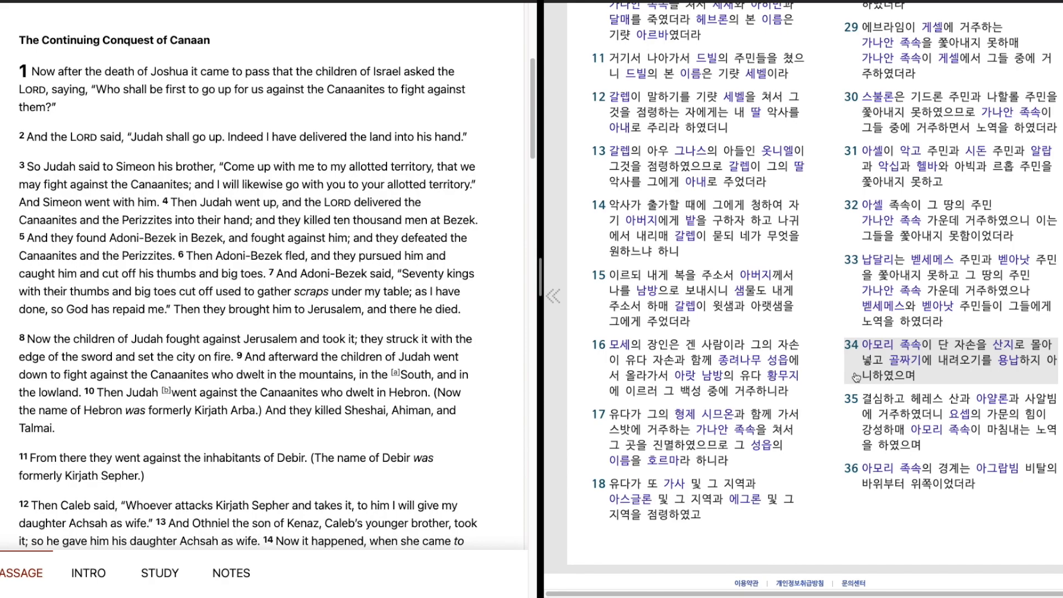
{"action": "mouse_move", "coordinate": [850, 423]}
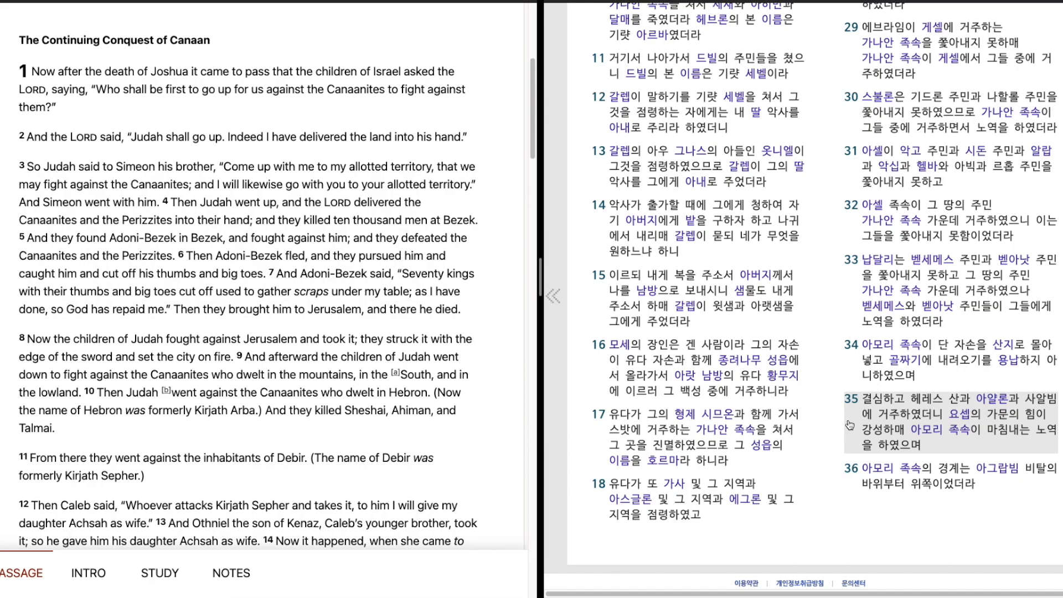
{"action": "mouse_move", "coordinate": [848, 485]}
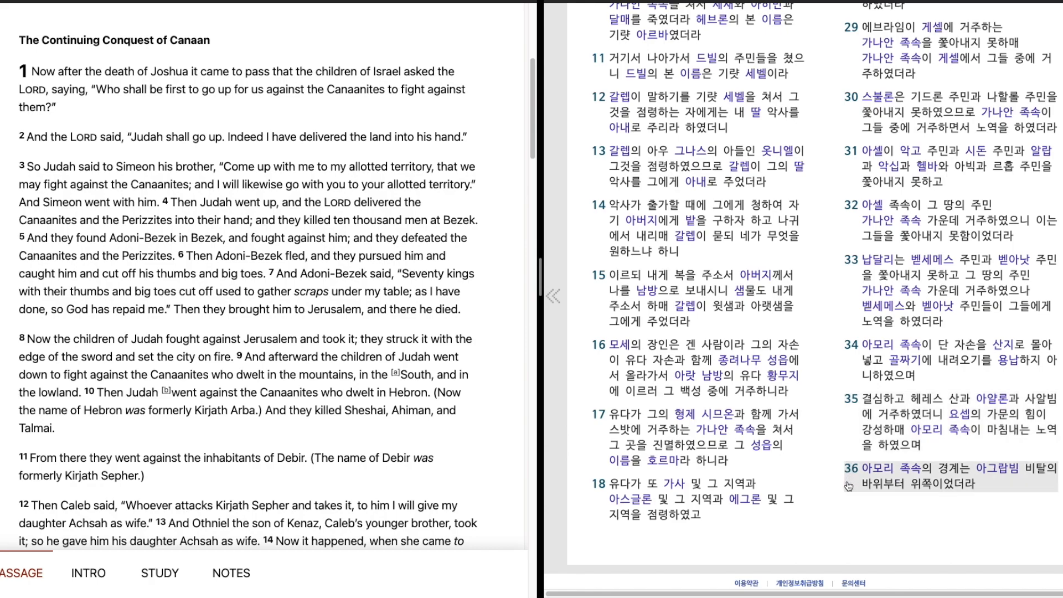